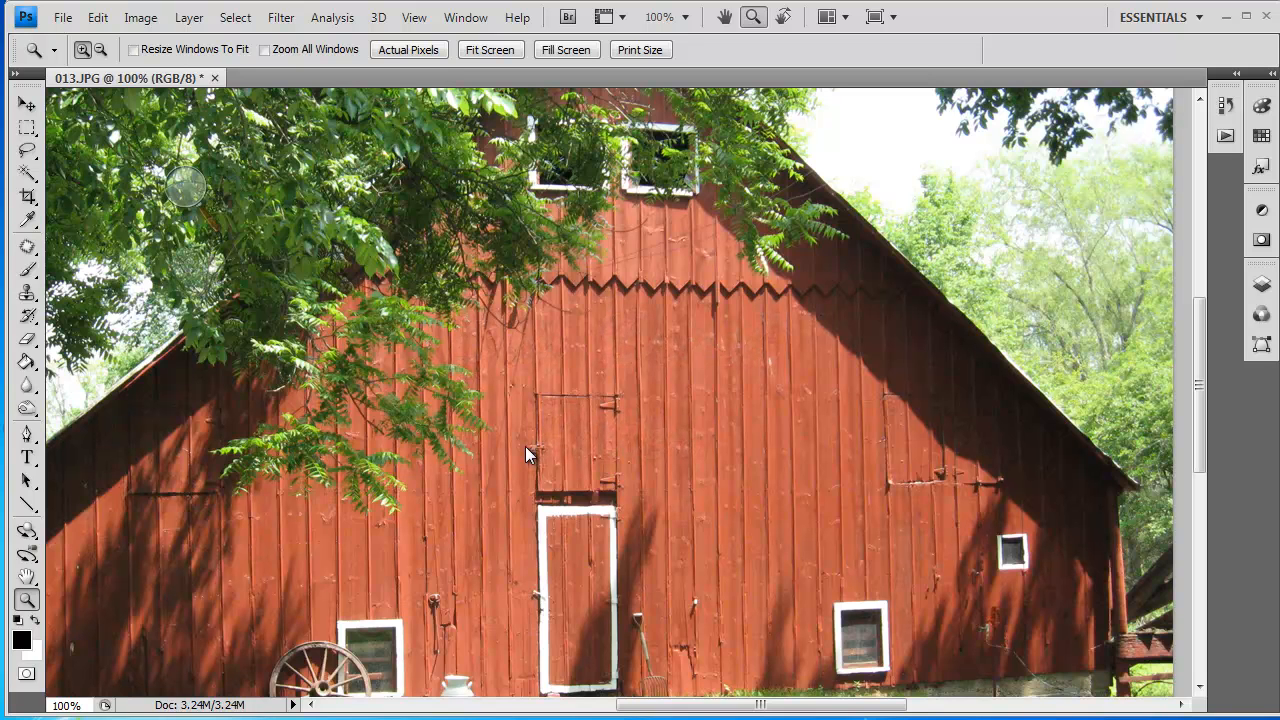
{"action": "mouse_move", "coordinate": [500, 420]}
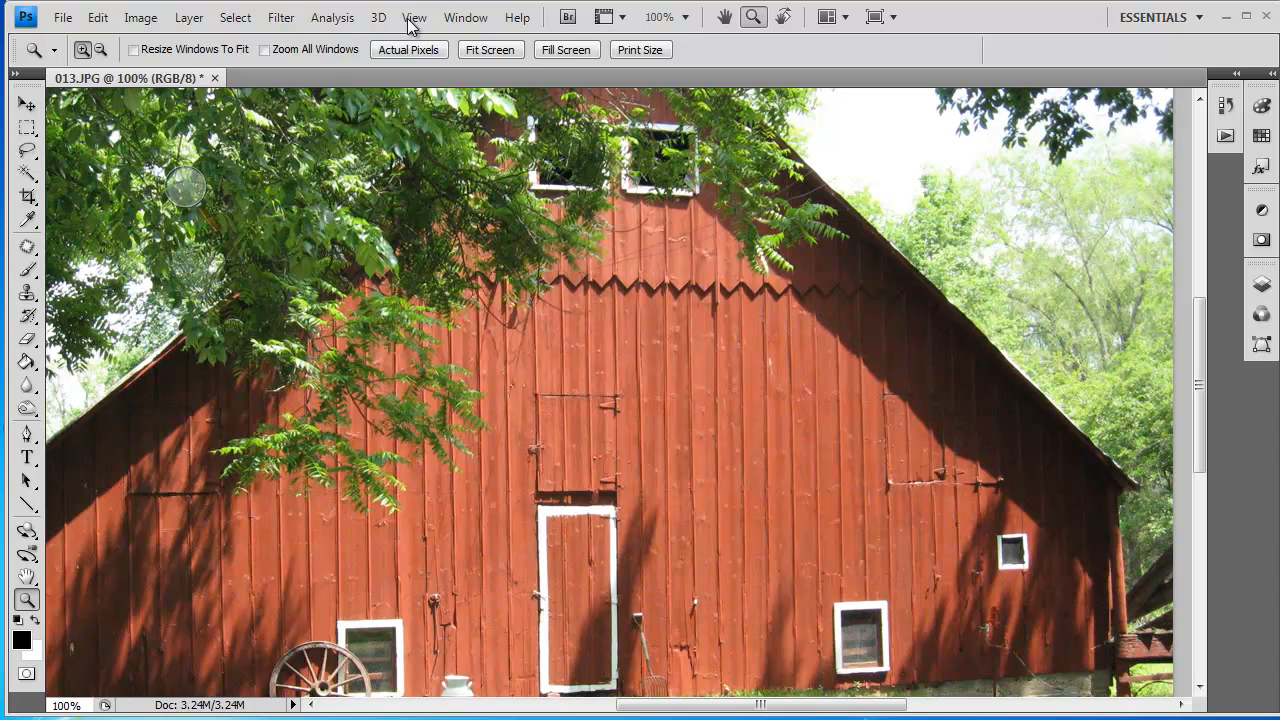
- Browse the Filter menu's Artistic submenu to reach Dry Brush
{"action": "left_click", "coordinate": [280, 16]}
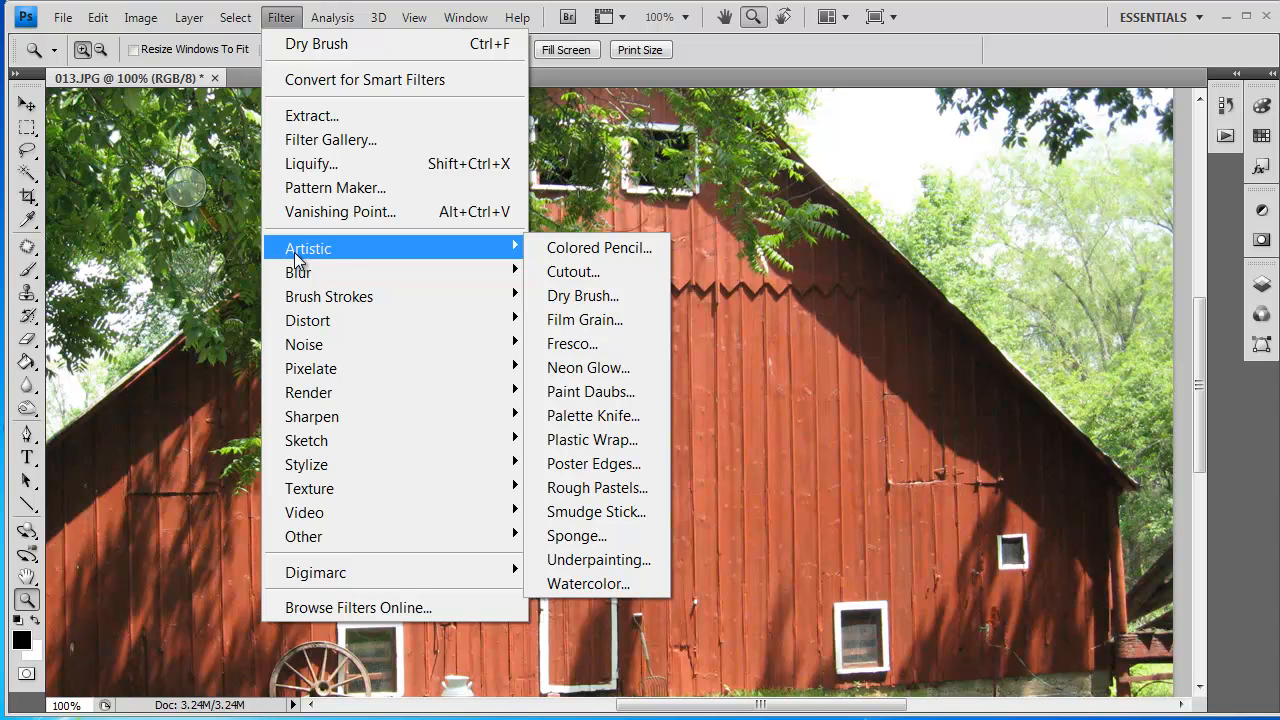
{"action": "mouse_move", "coordinate": [584, 296]}
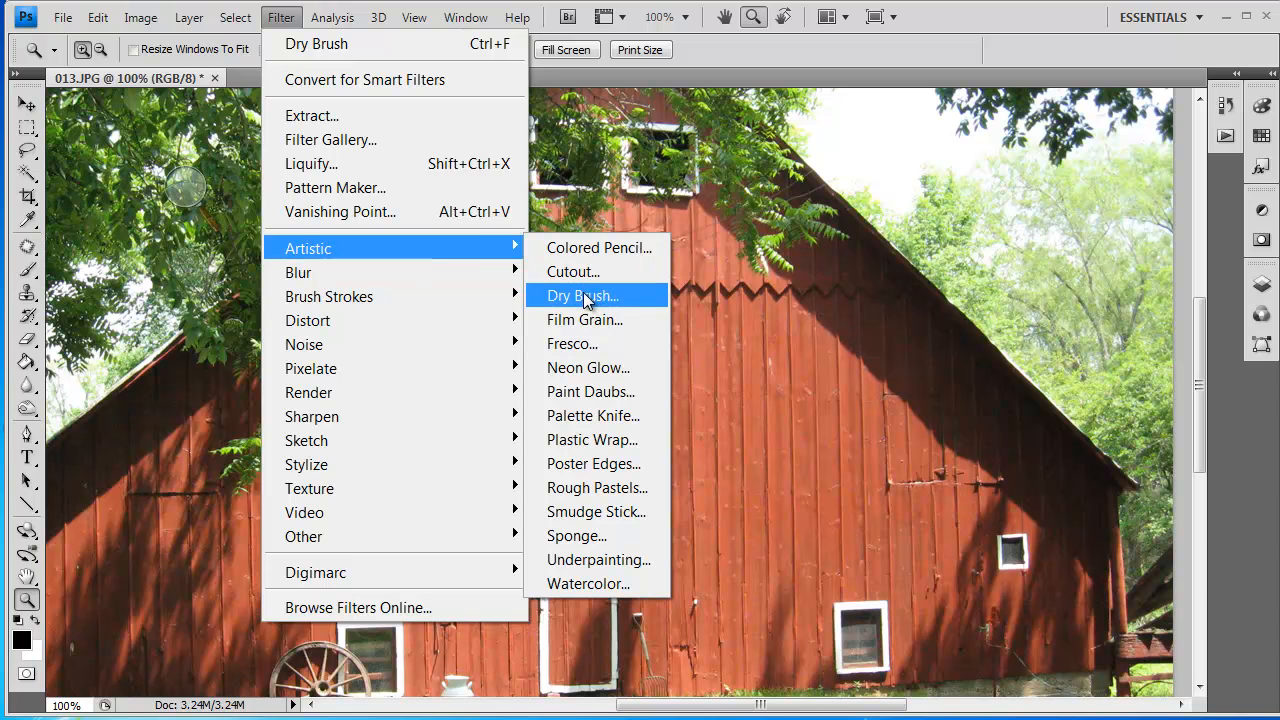
- Apply Dry Brush with brush size 7, detail 6, texture 1, previewing the barn door at 50%
{"action": "left_click", "coordinate": [584, 296]}
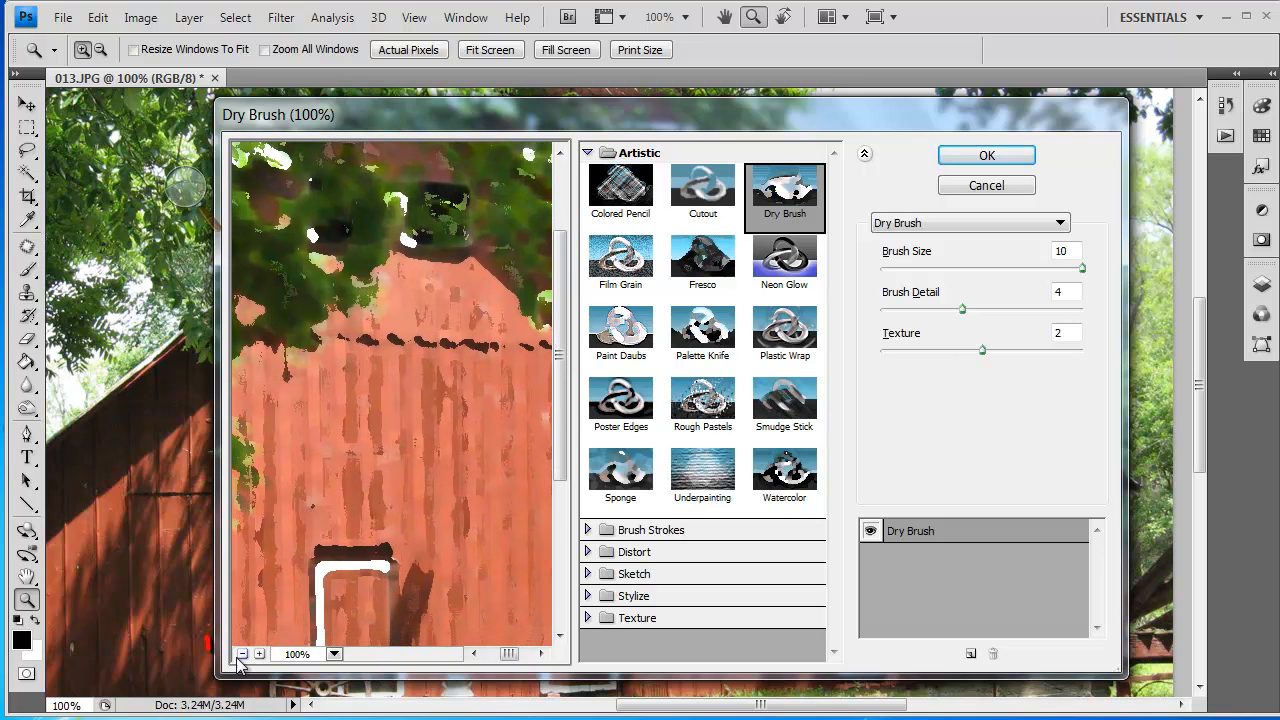
{"action": "left_click", "coordinate": [242, 654]}
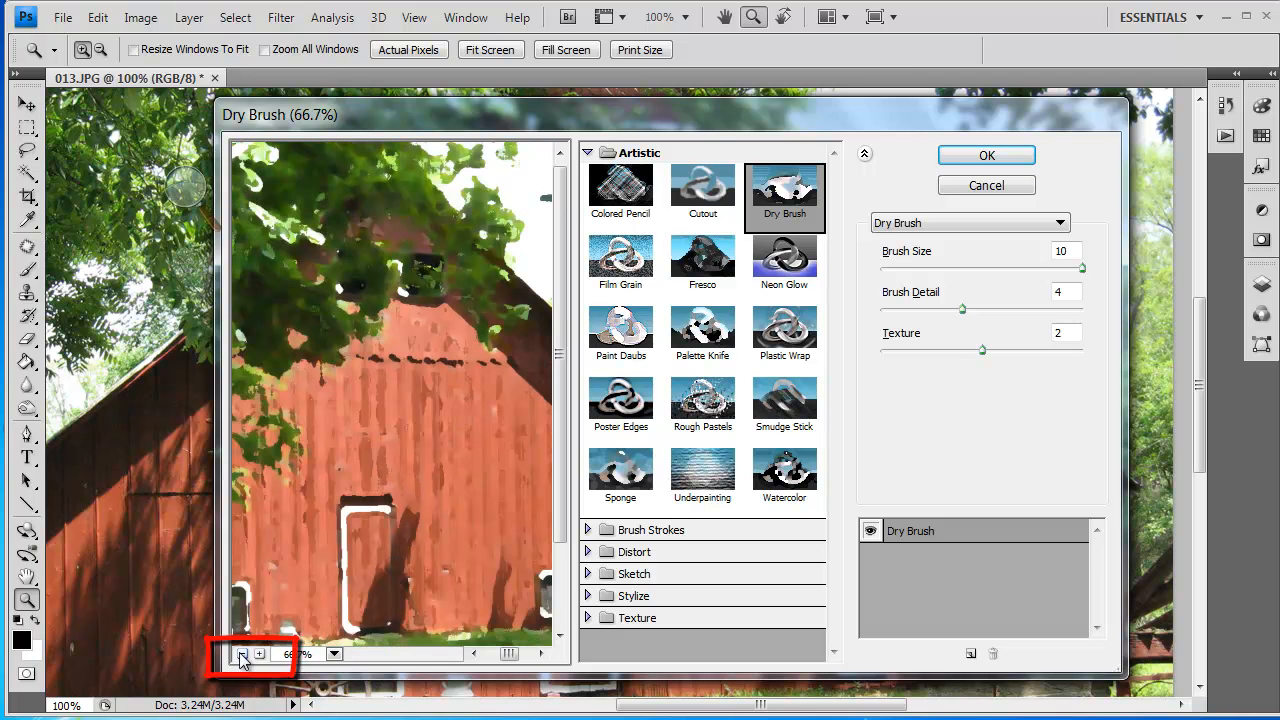
{"action": "left_click", "coordinate": [242, 654]}
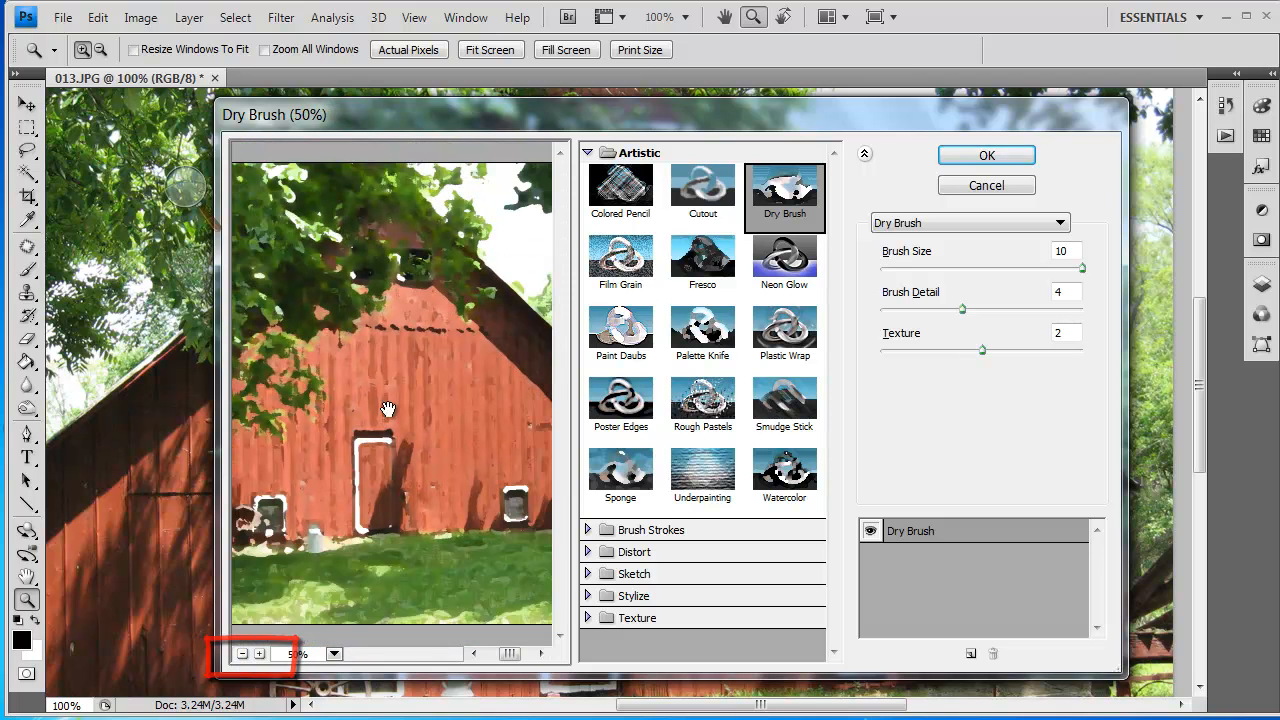
{"action": "left_click", "coordinate": [260, 654]}
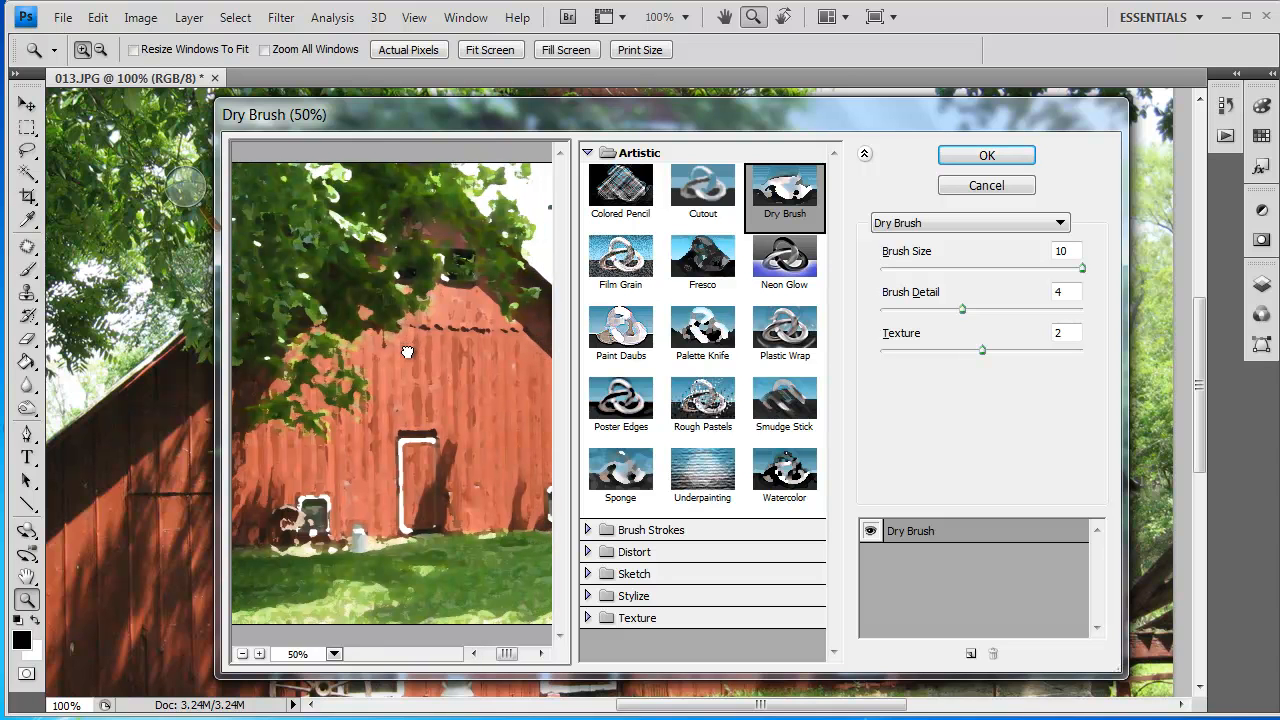
{"action": "mouse_move", "coordinate": [942, 272]}
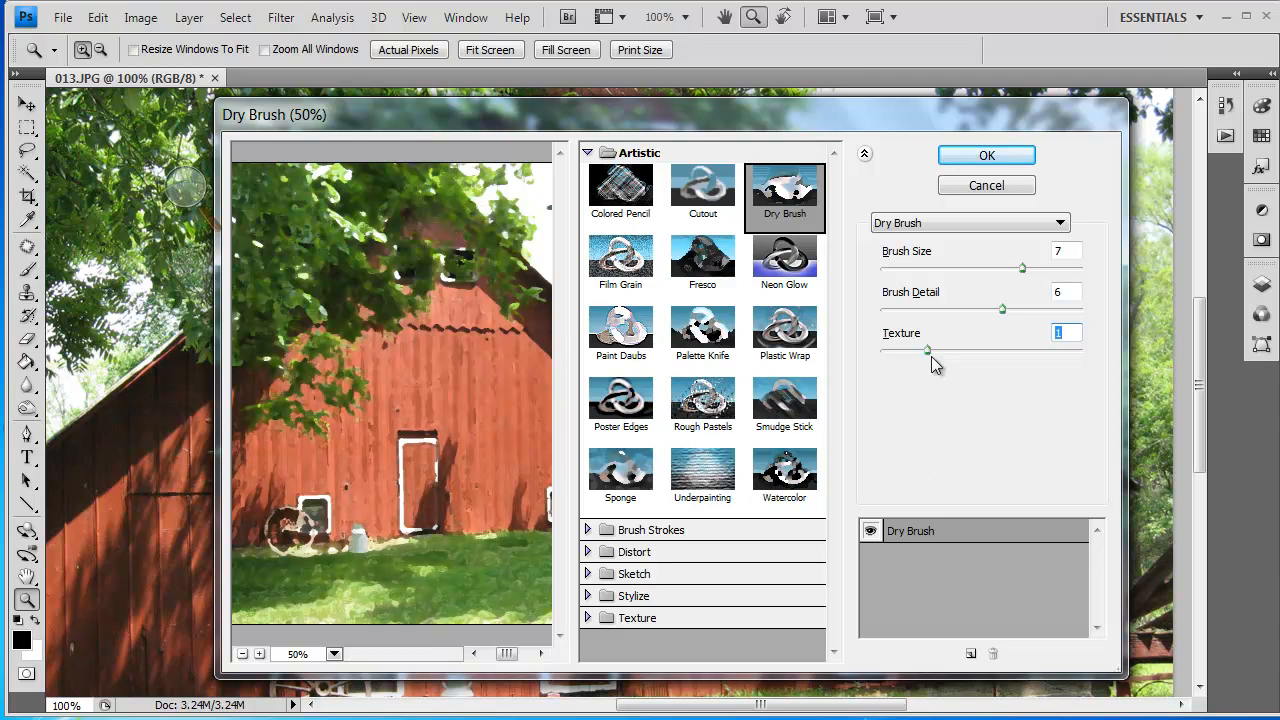
{"action": "mouse_move", "coordinate": [380, 366]}
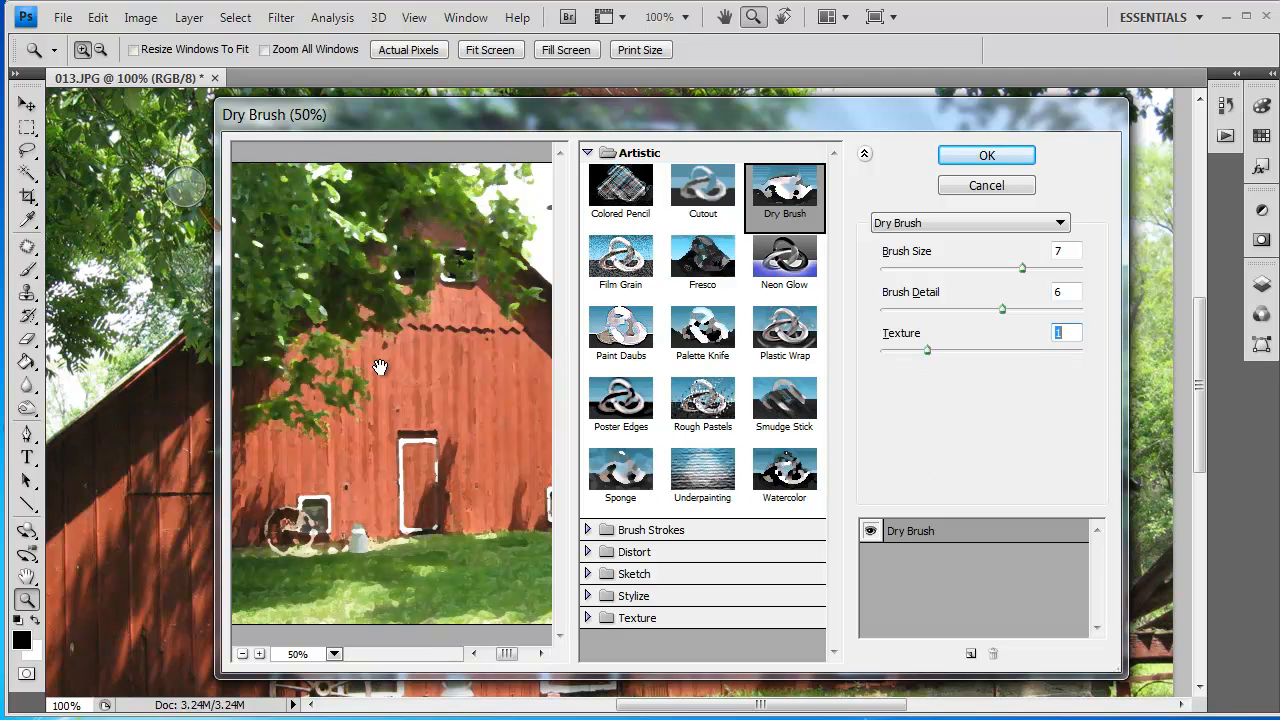
{"action": "mouse_move", "coordinate": [438, 374]}
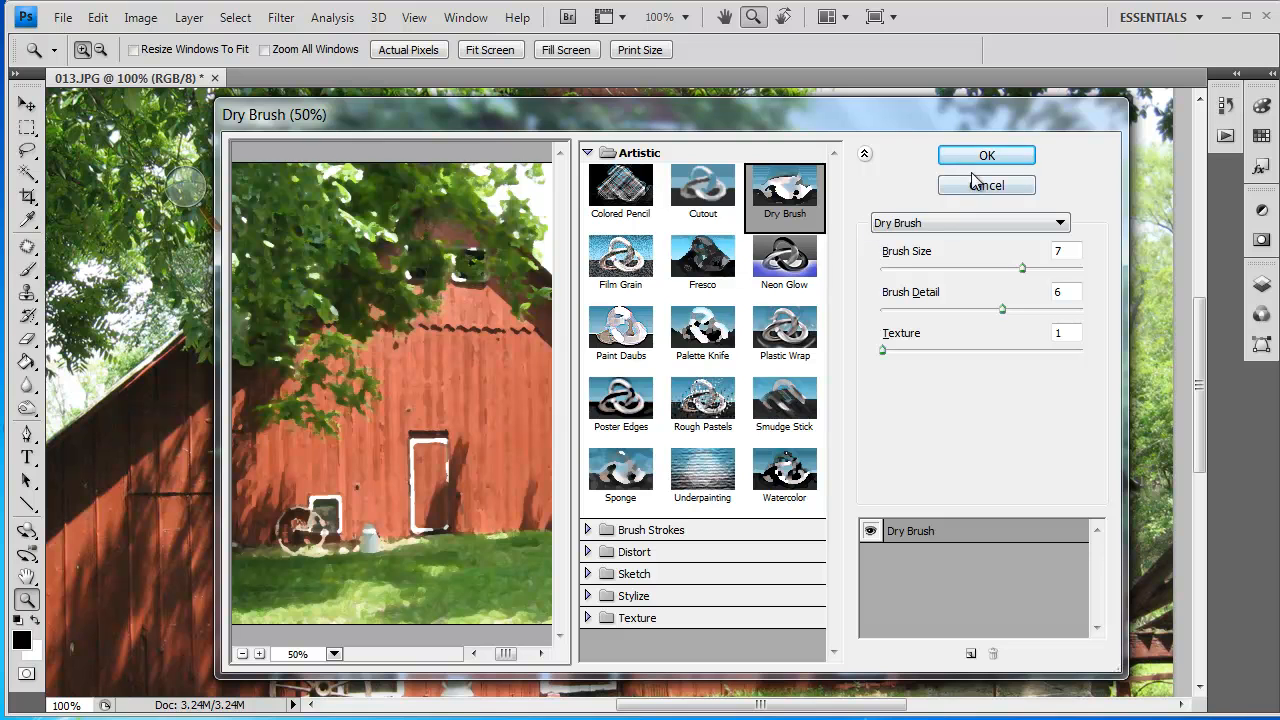
{"action": "left_click", "coordinate": [986, 156]}
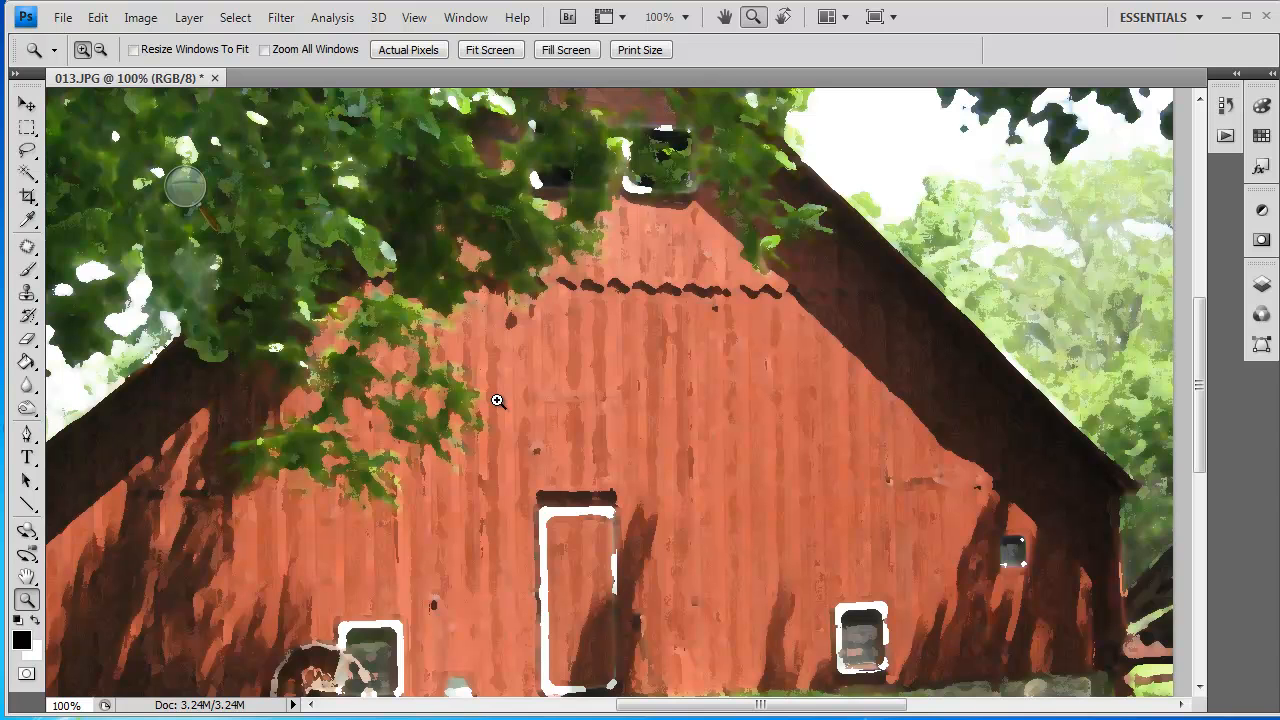
{"action": "mouse_move", "coordinate": [540, 376]}
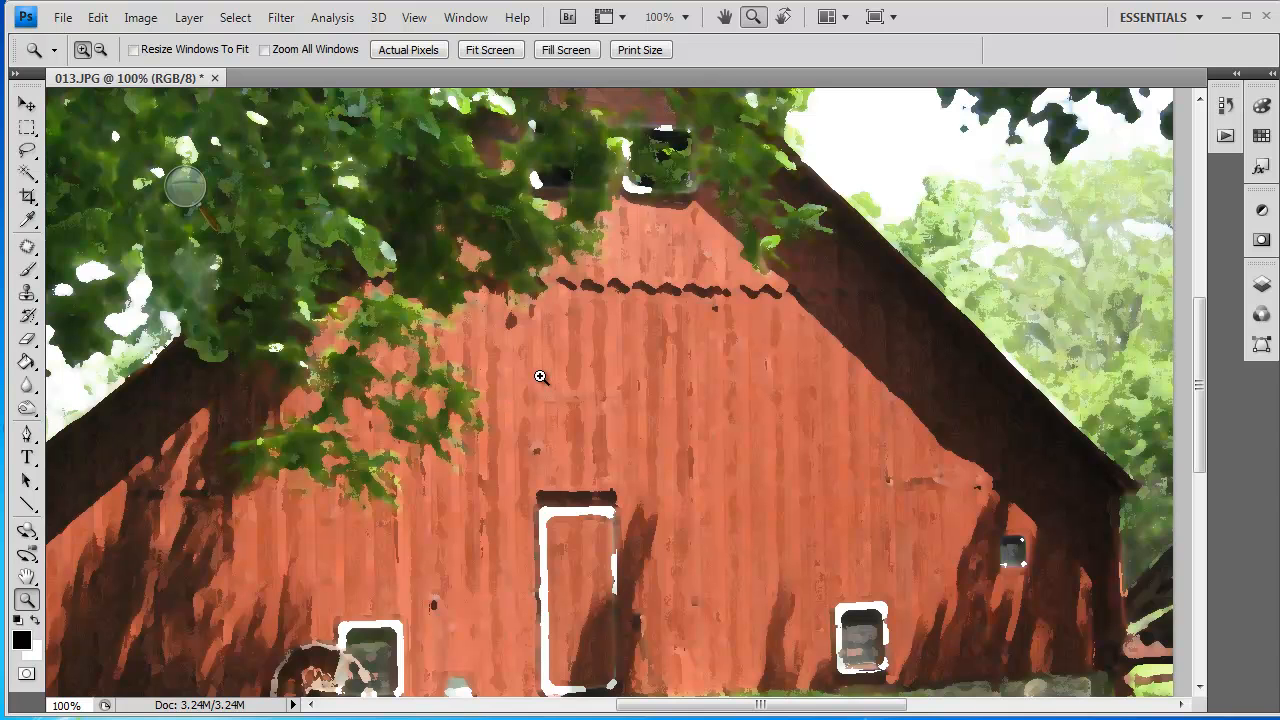